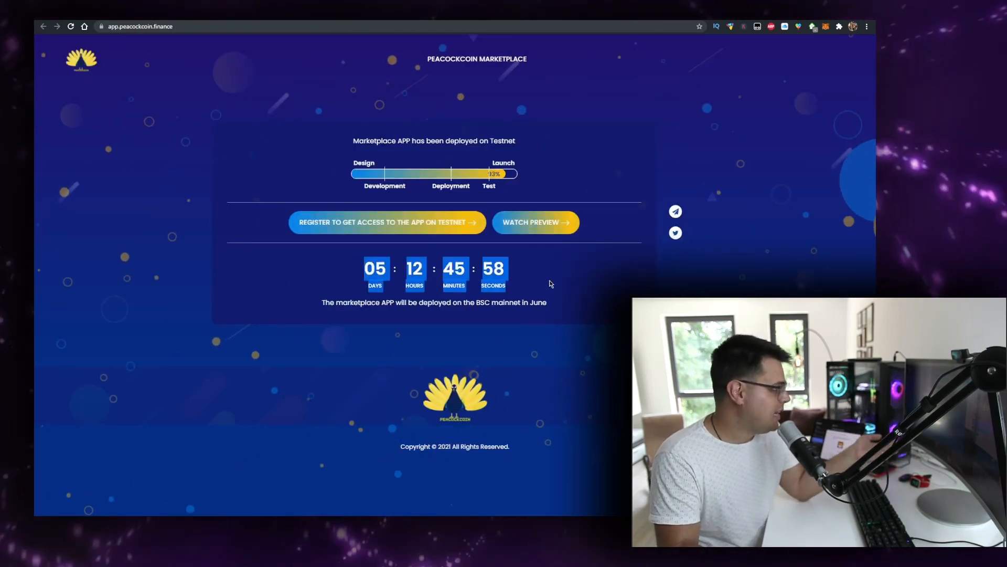
pyautogui.moveTo(409, 187)
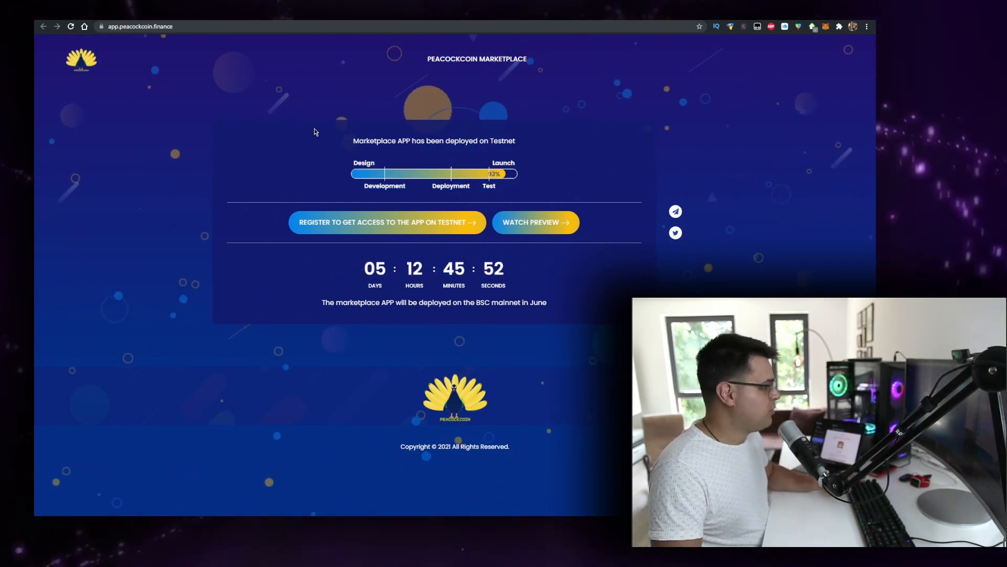
pyautogui.moveTo(608, 35)
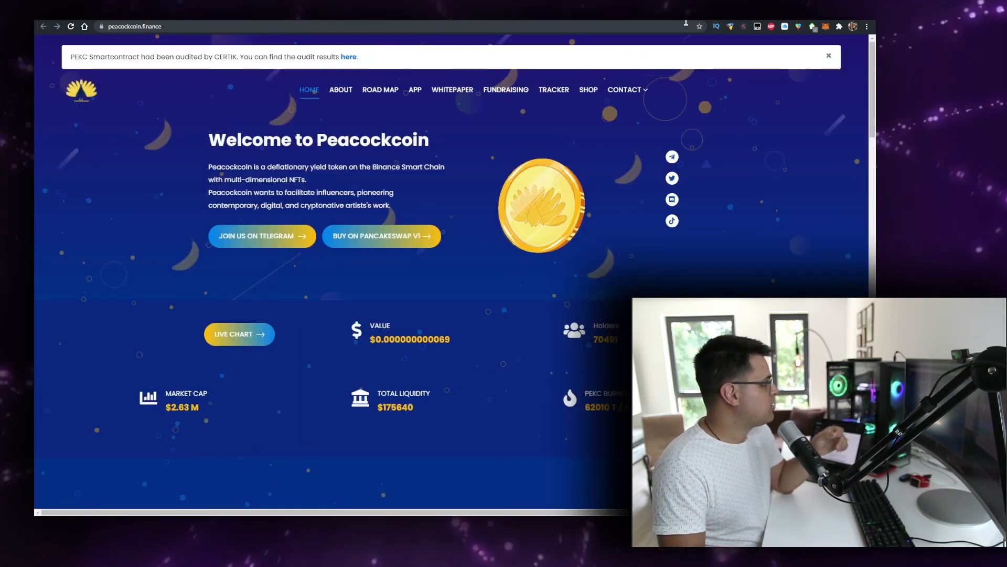
# Scroll down the Peacockcoin homepage to reach the LIVE CHART button
pyautogui.scroll(-3)
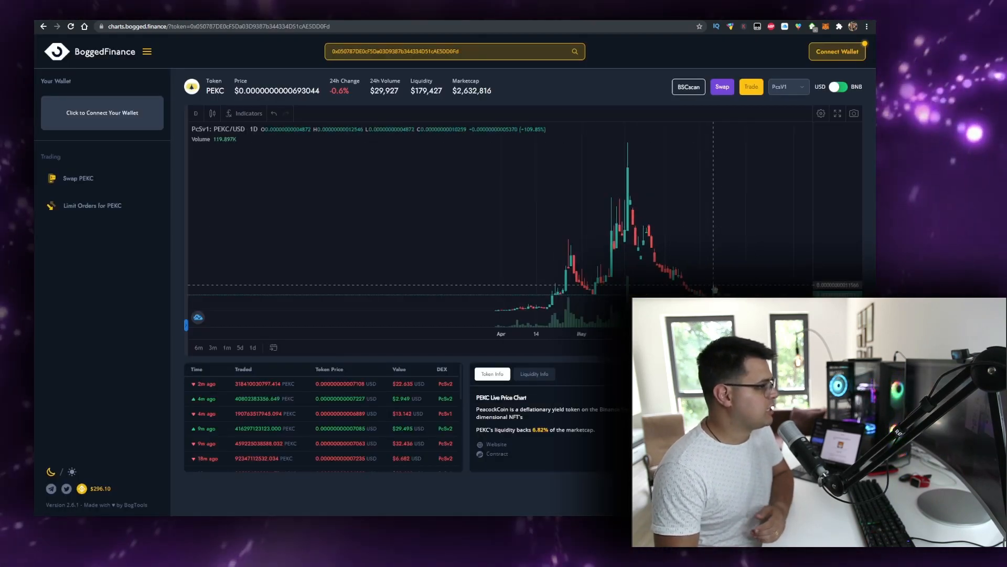
pyautogui.moveTo(701, 247)
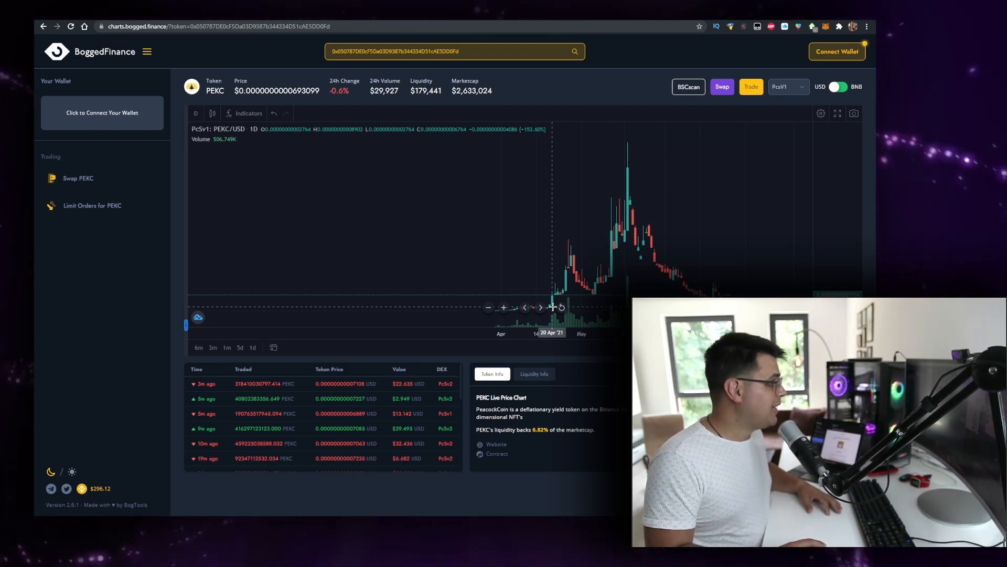
pyautogui.moveTo(549, 310)
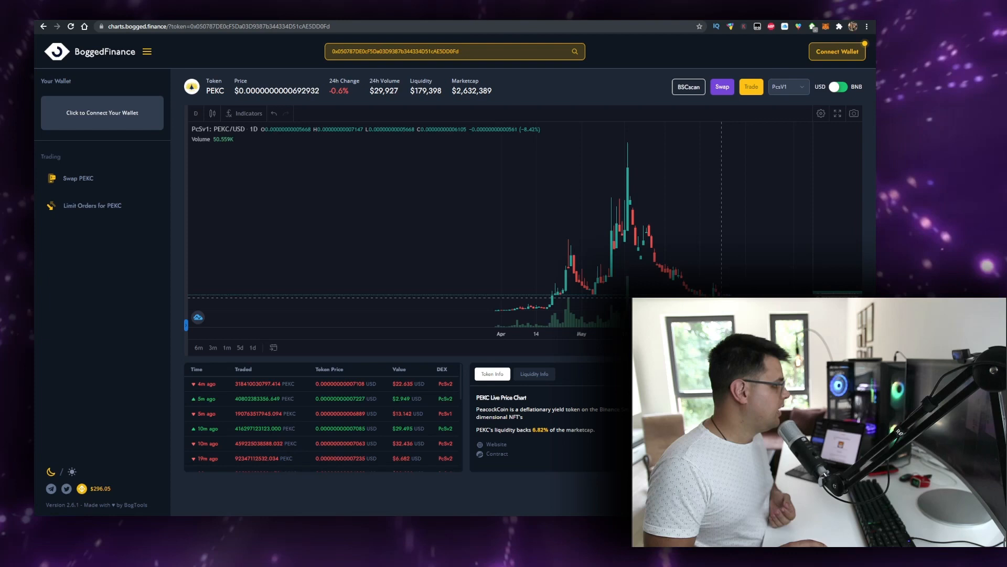
pyautogui.moveTo(633, 183)
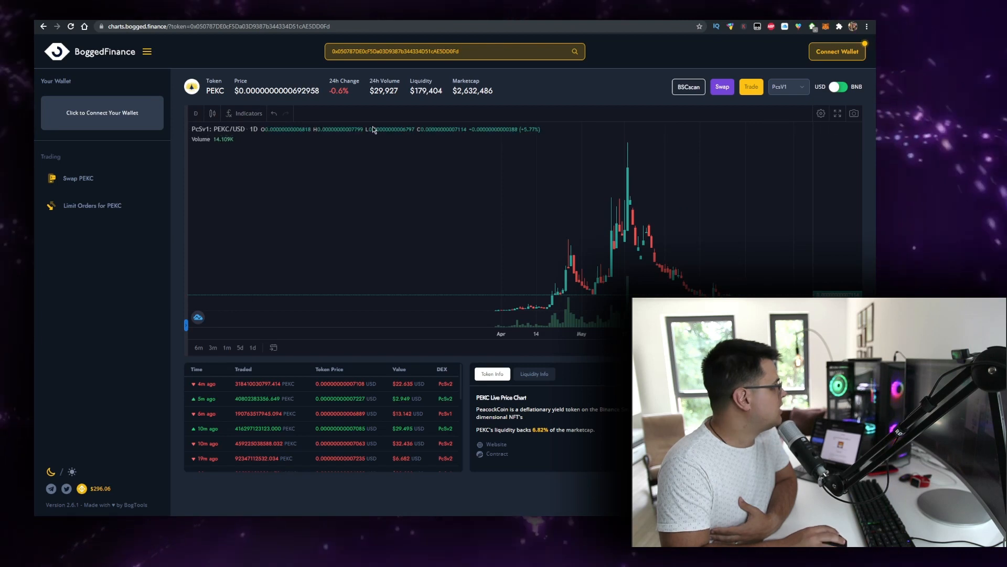
# Return to the app.peacockcoin.finance tab showing the Marketplace countdown
pyautogui.click(212, 113)
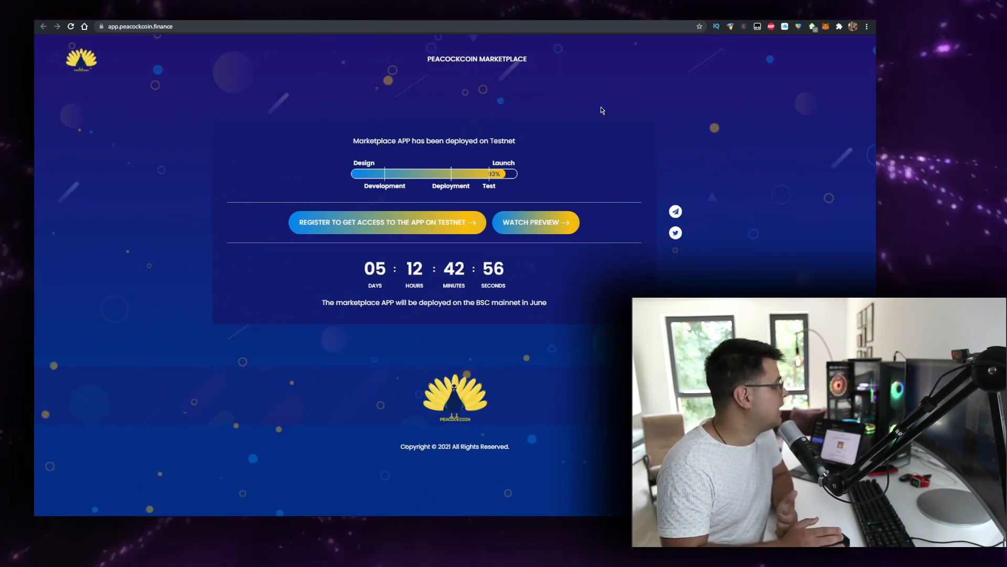
# Double-click on the Peacockcoin Marketplace countdown page, timer at 5 days, 12 hours
pyautogui.doubleClick(374, 141)
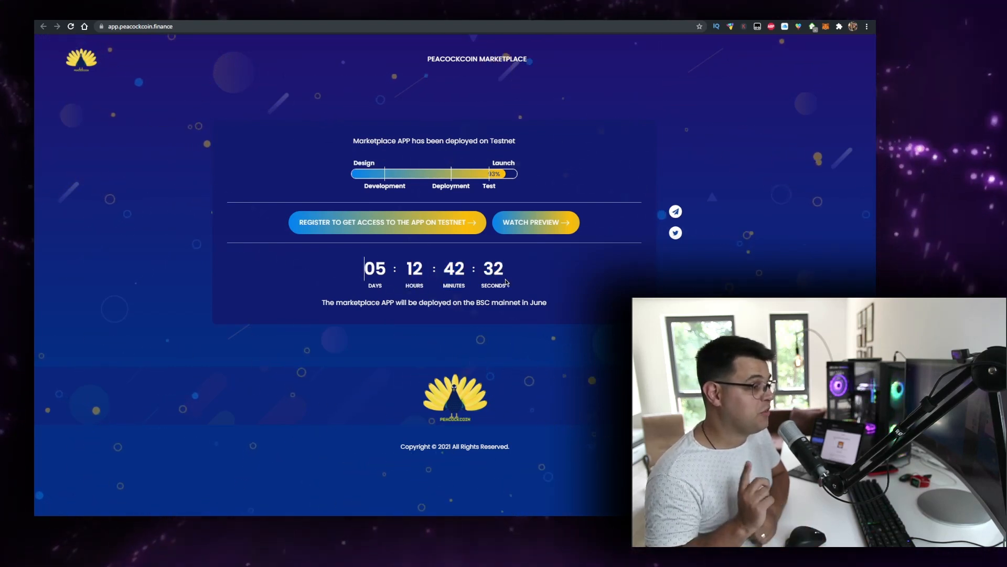
pyautogui.moveTo(422, 99)
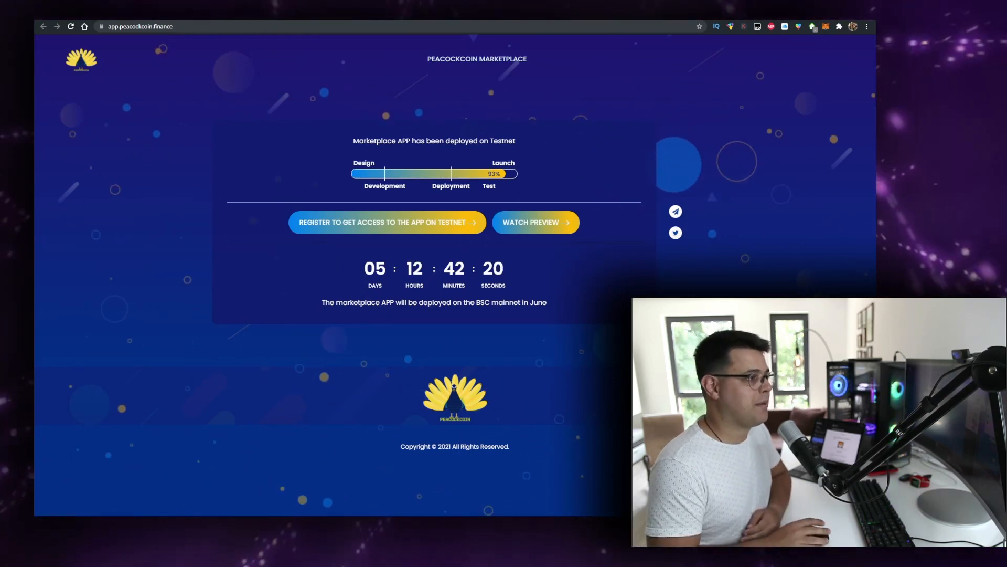
pyautogui.moveTo(835, 55)
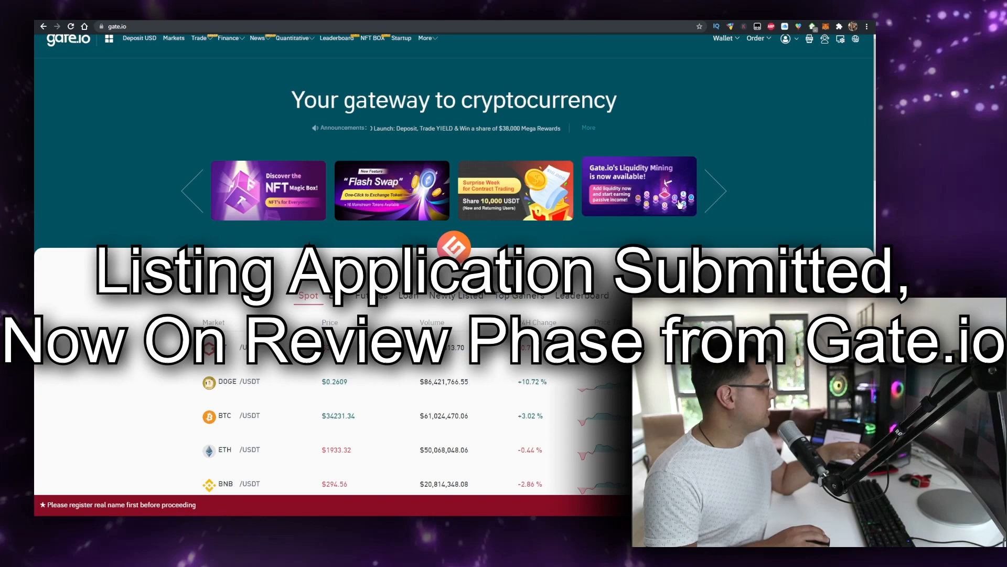
pyautogui.scroll(-3)
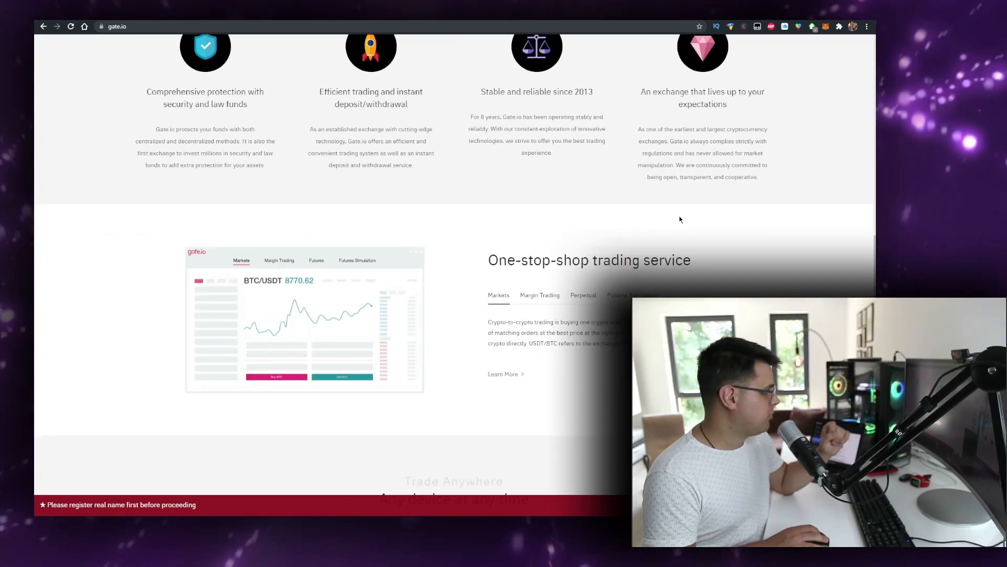
pyautogui.scroll(-3)
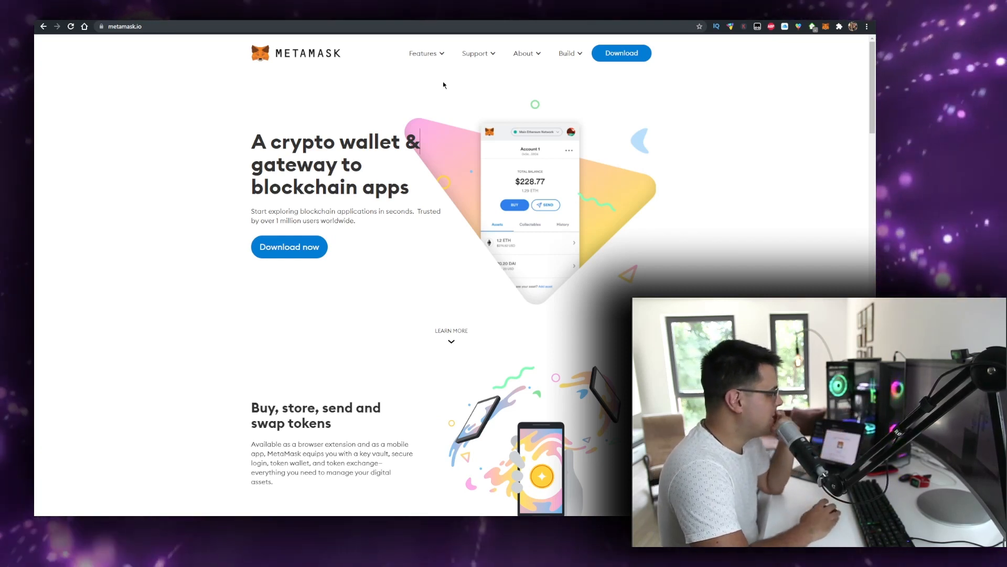
pyautogui.moveTo(308, 269)
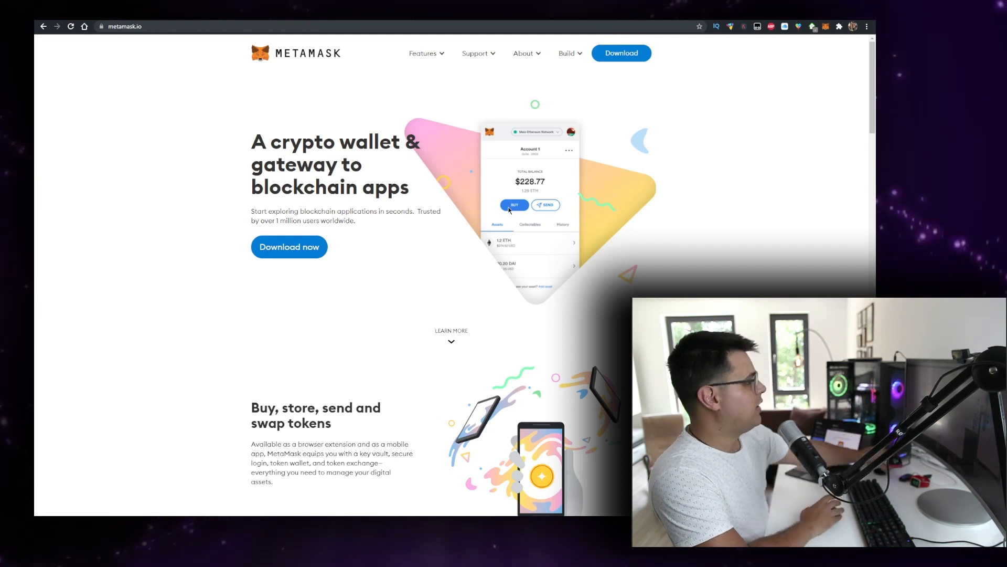
pyautogui.moveTo(449, 111)
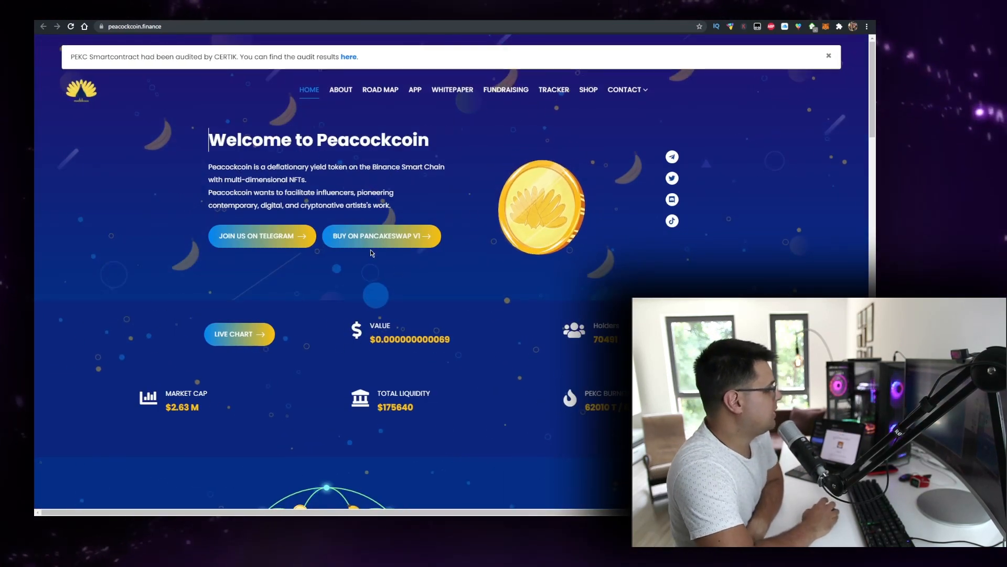
# Open PancakeSwap V1 for PEKC, accepting the V1 and imported-token warnings
pyautogui.click(377, 235)
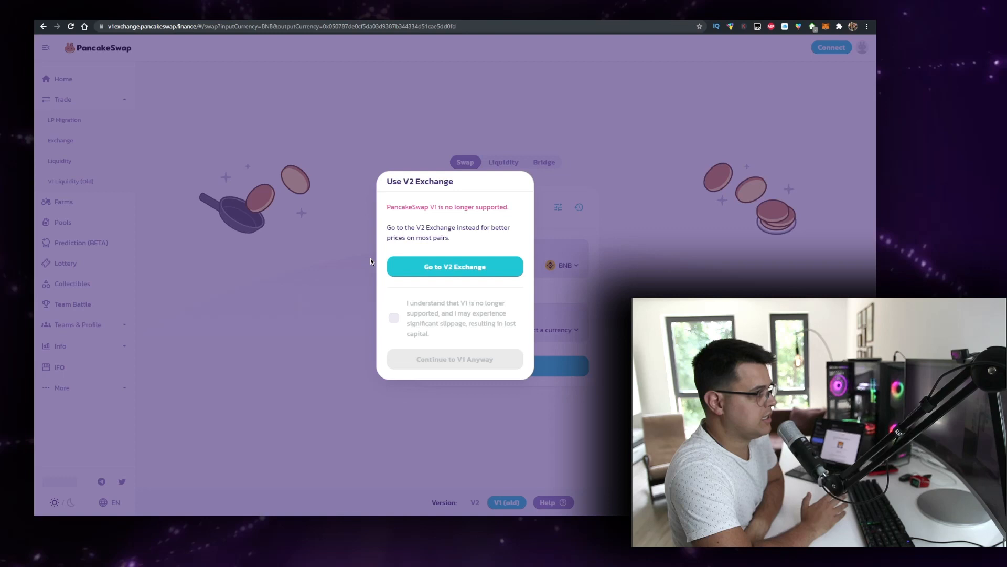
pyautogui.click(392, 318)
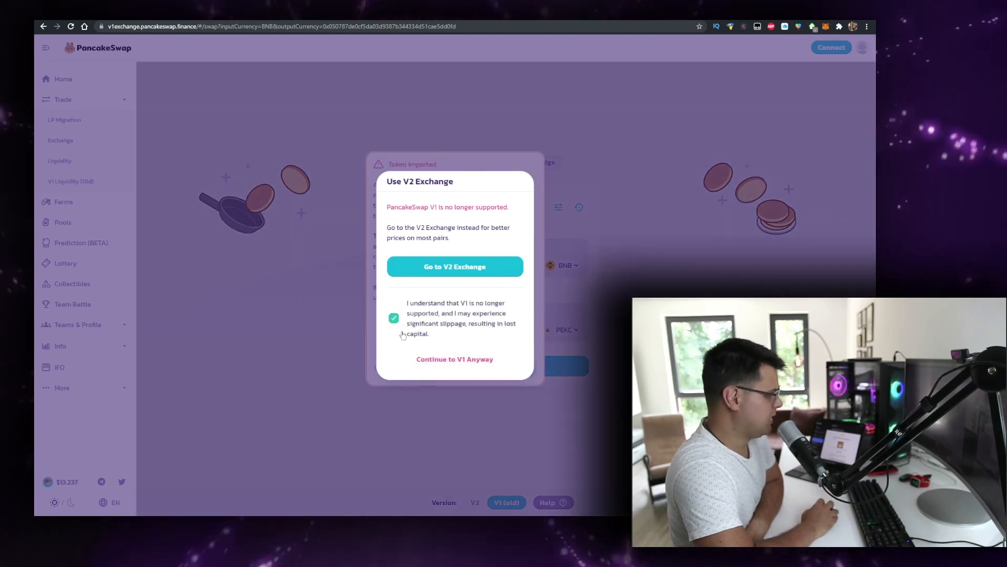
pyautogui.click(455, 359)
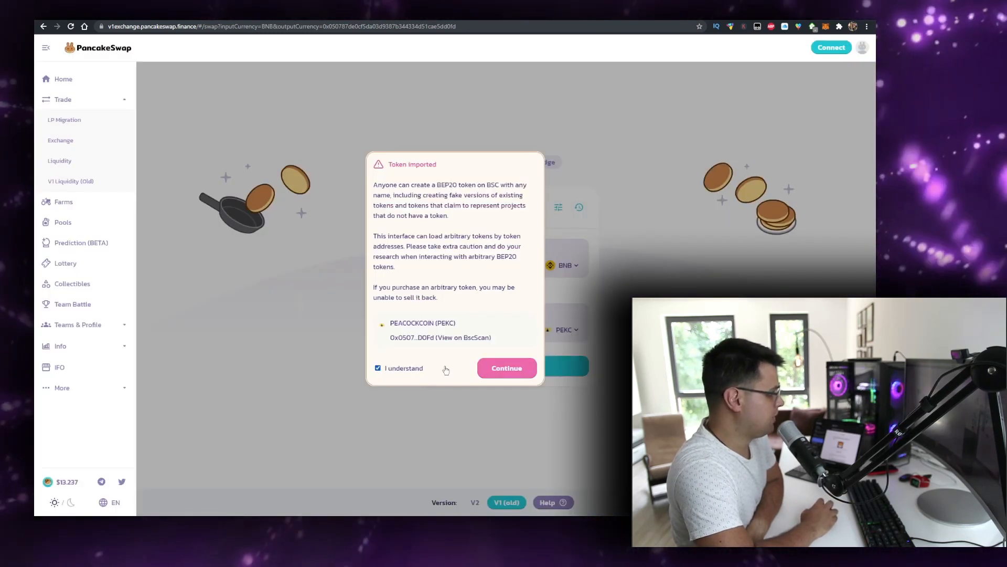
pyautogui.click(506, 367)
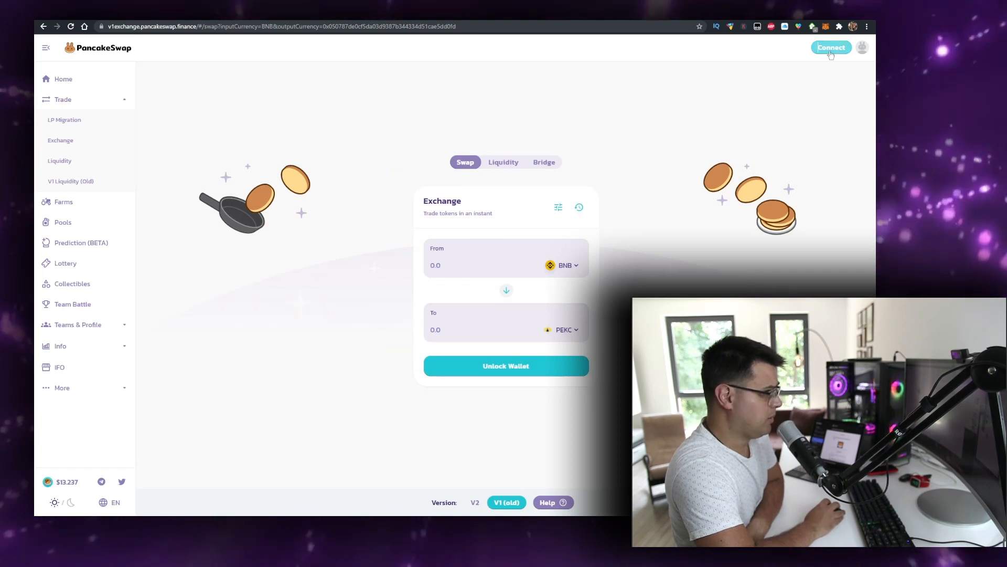
pyautogui.moveTo(555, 256)
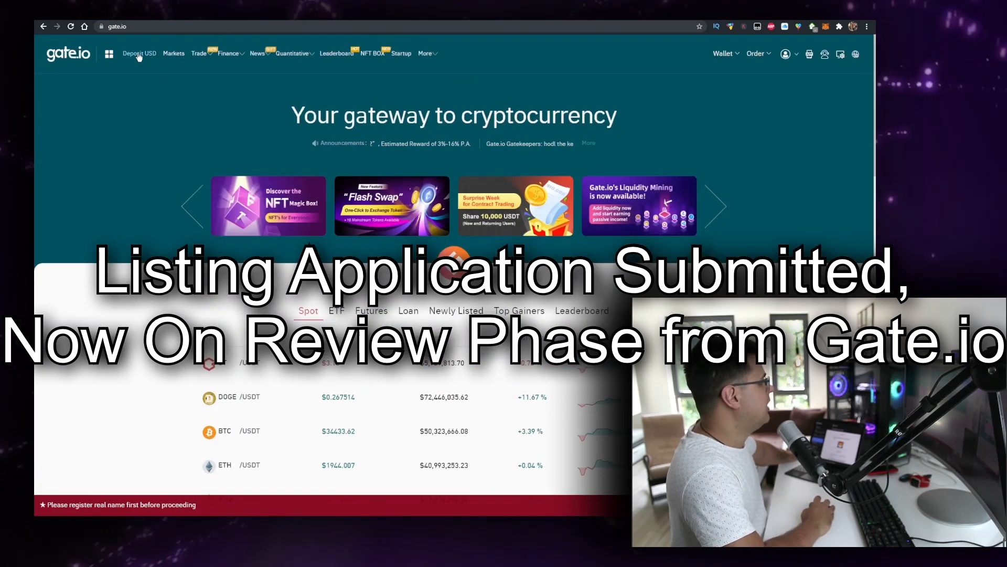
# Open Gate.io Spot Trading and select the SAFEMOON_USDT pair
pyautogui.click(198, 54)
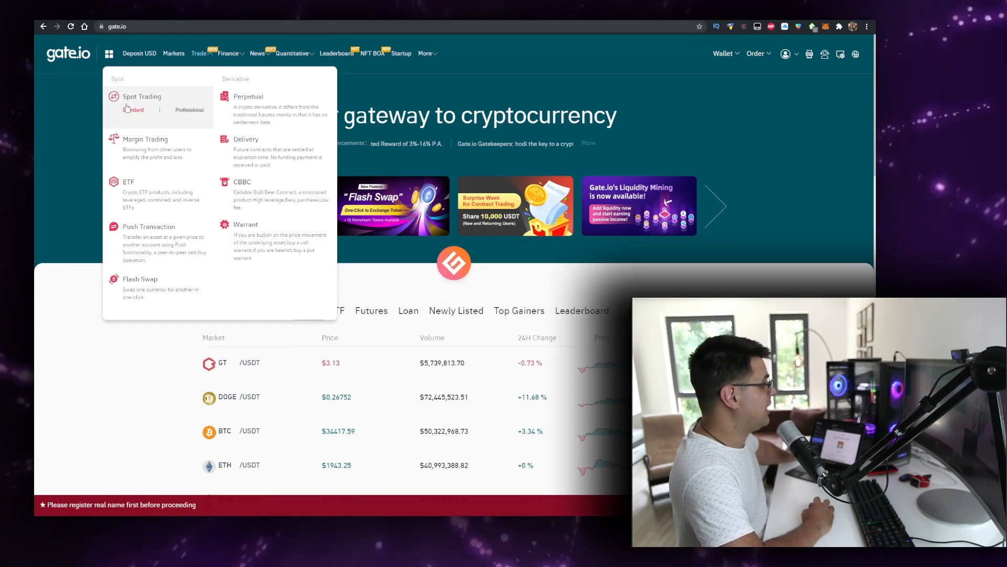
pyautogui.click(132, 110)
pyautogui.write('safe')
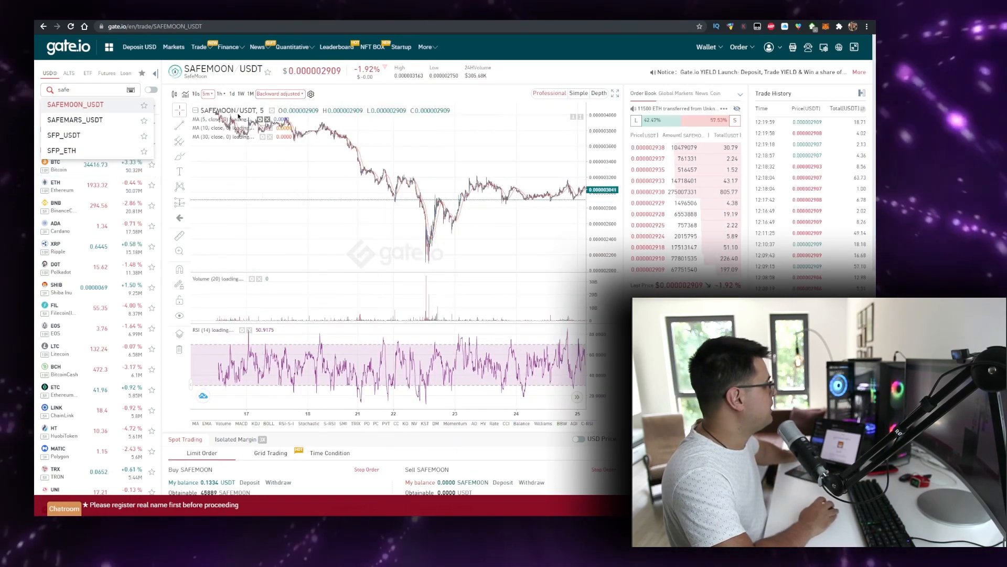
pyautogui.click(233, 94)
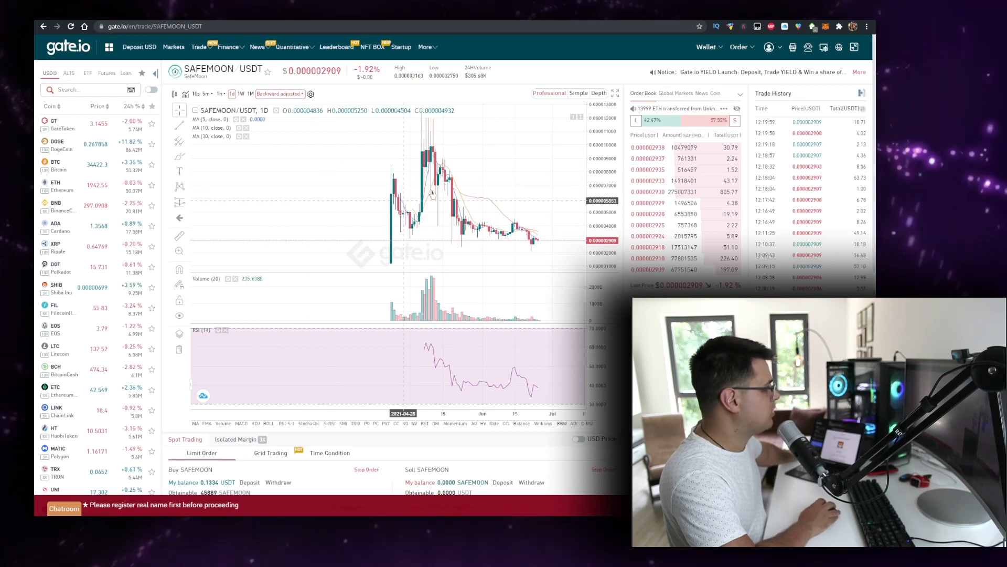
pyautogui.moveTo(409, 184)
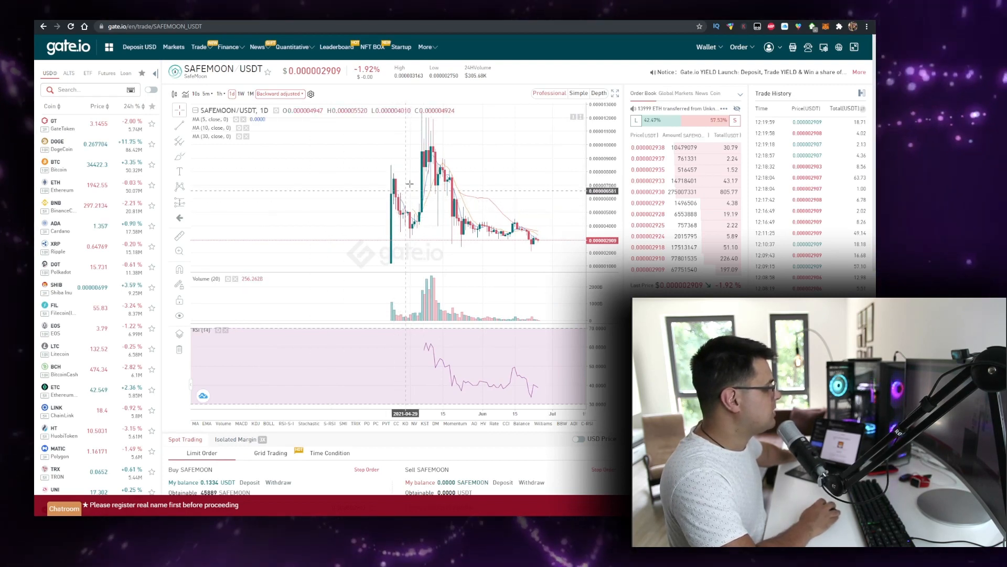